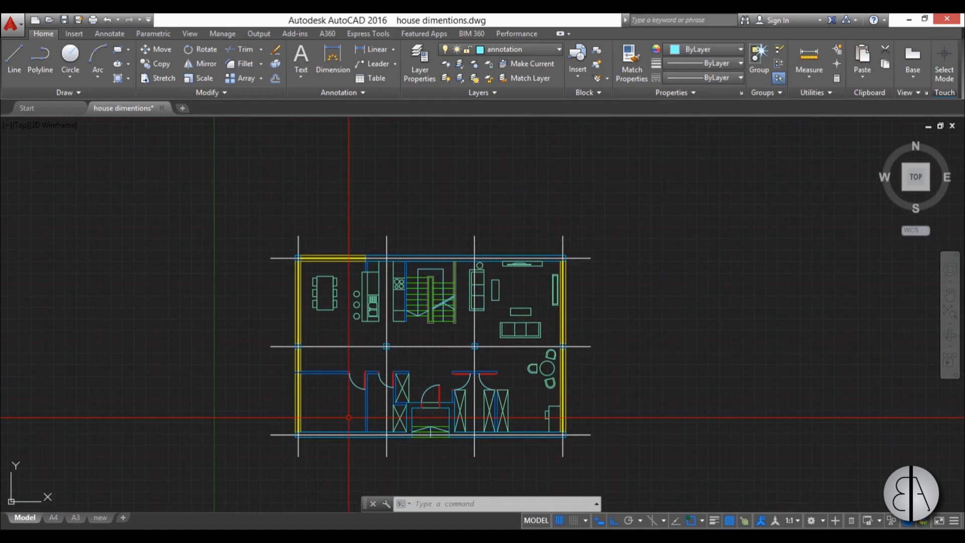
- Start the DIM command to dimension the first bay above the top wall
type("DIM")
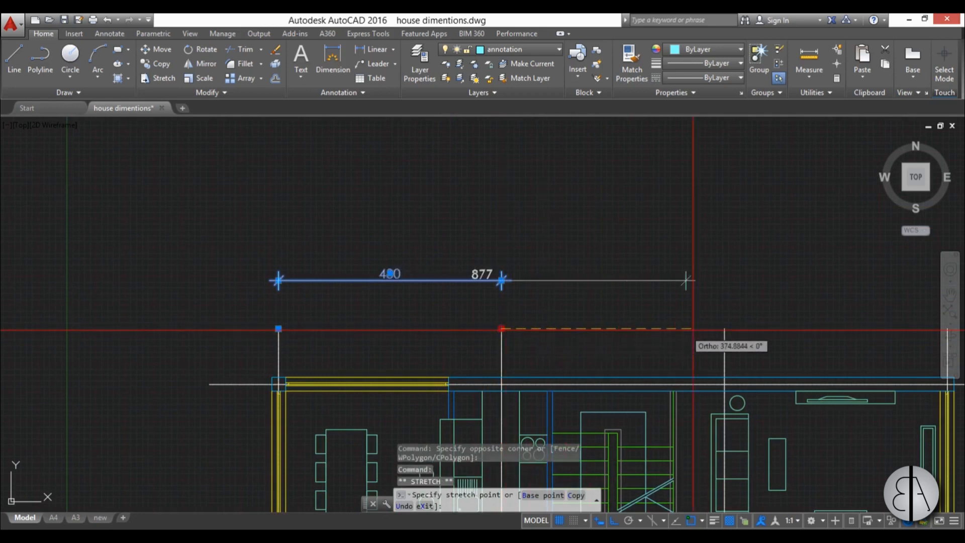
left_click(723, 328)
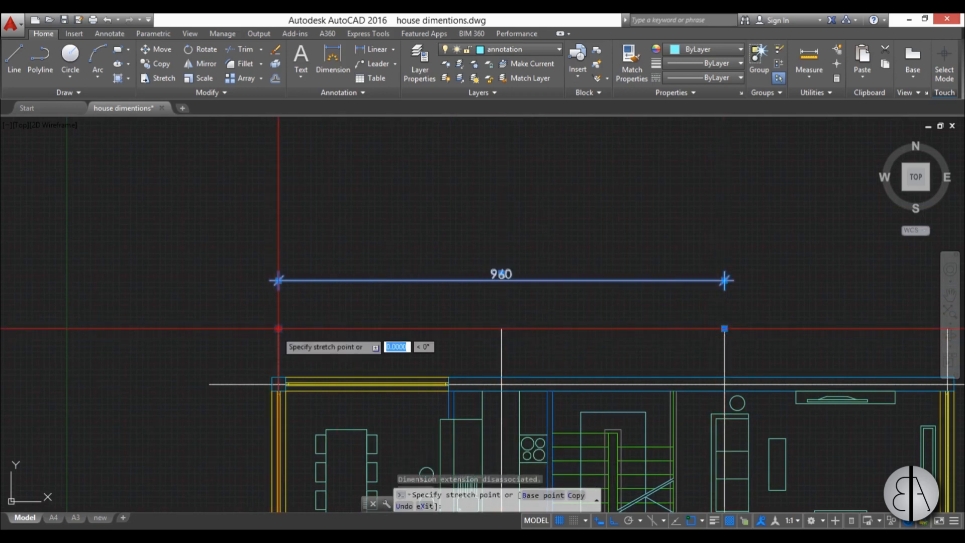
left_click_drag(277, 281, 500, 280)
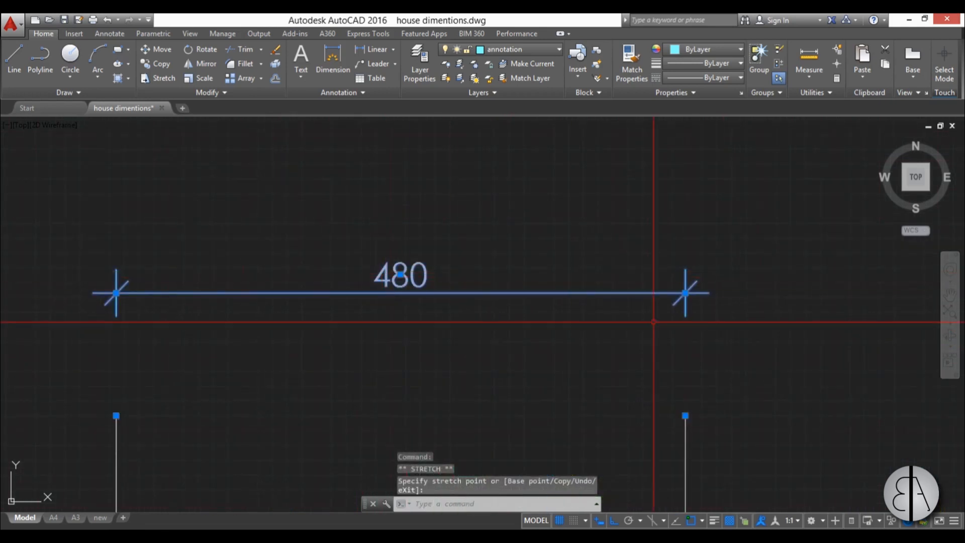
left_click(686, 293)
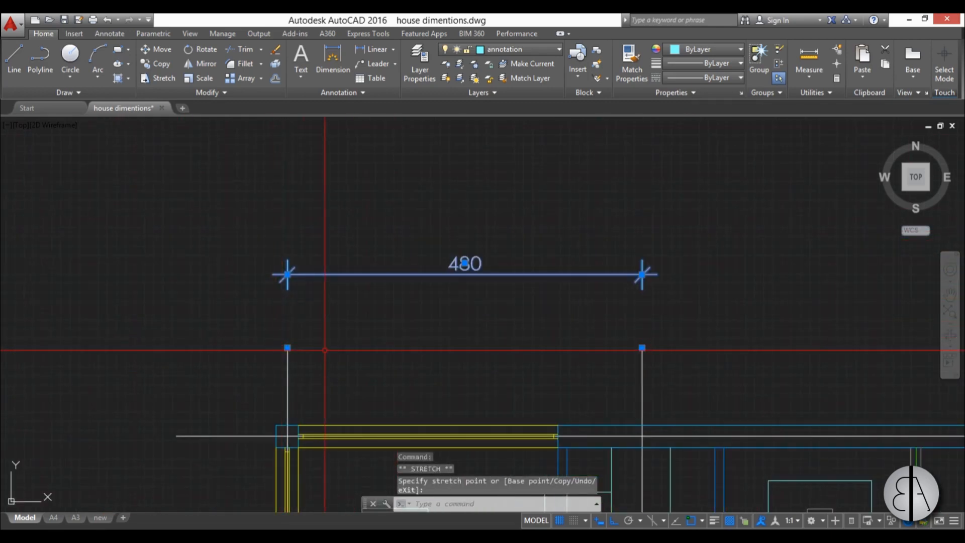
right_click(287, 274)
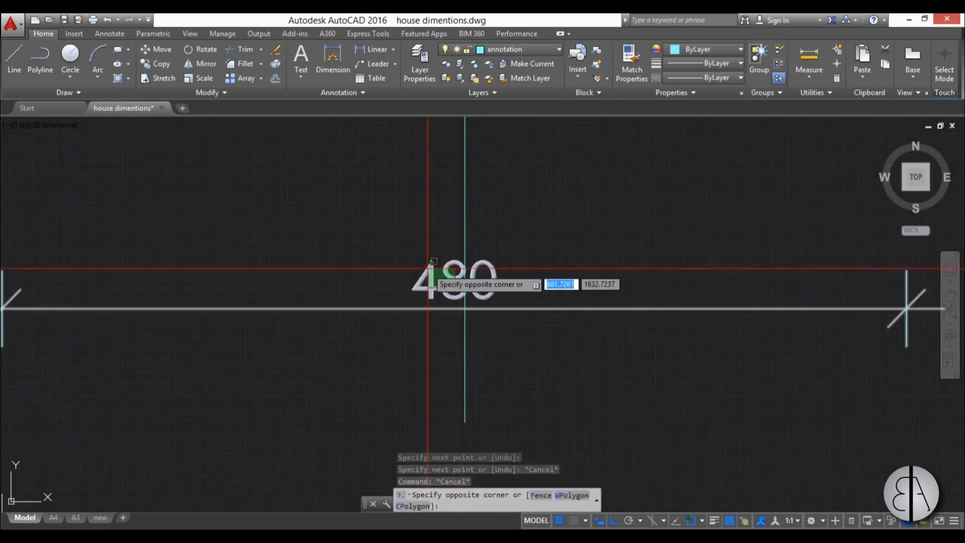
right_click(455, 283)
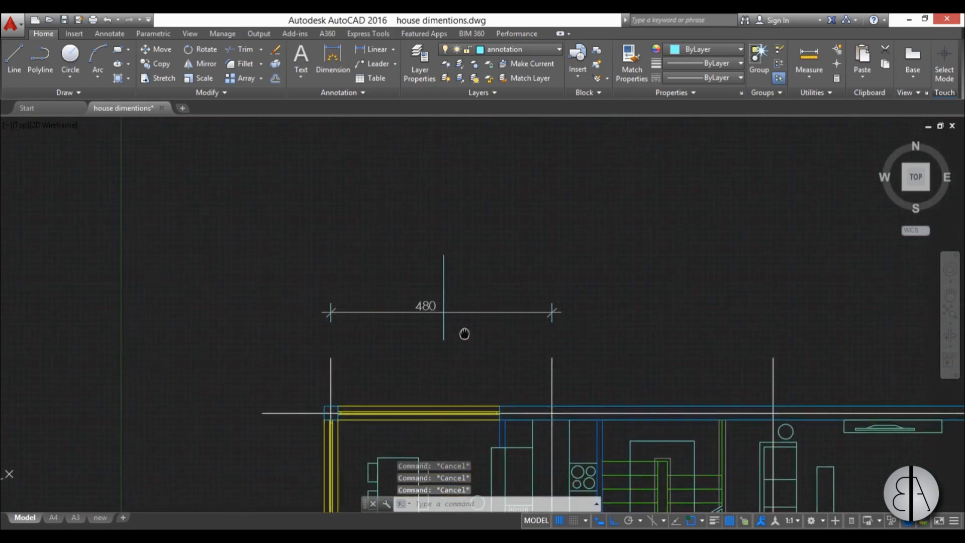
- Chain continued 480 dimensions from the existing 480 dimension to each next top grid line
left_click(438, 319)
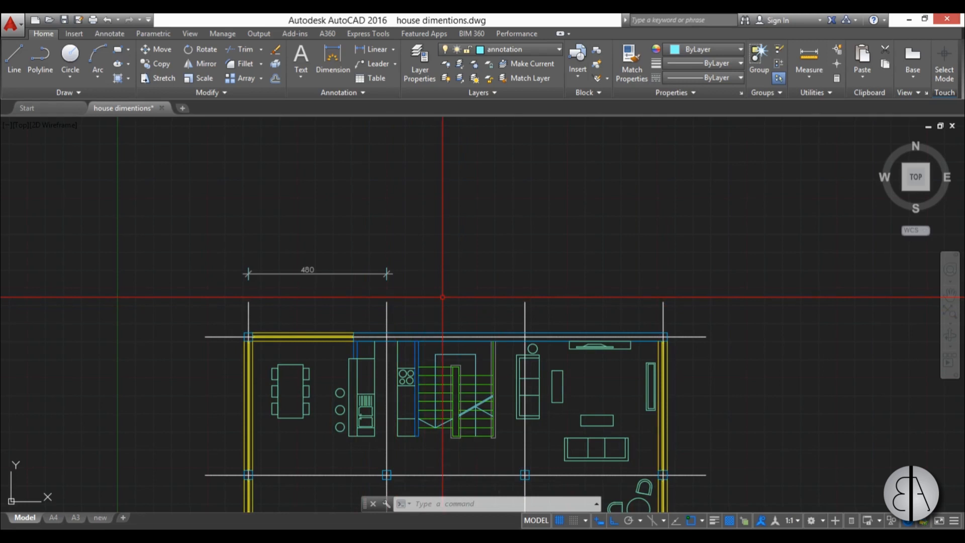
type("DIM")
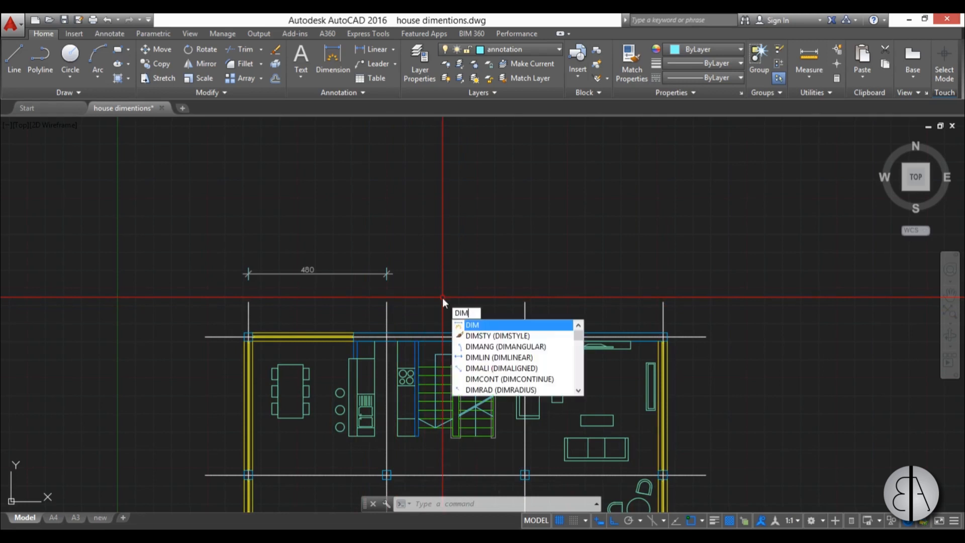
key("enter")
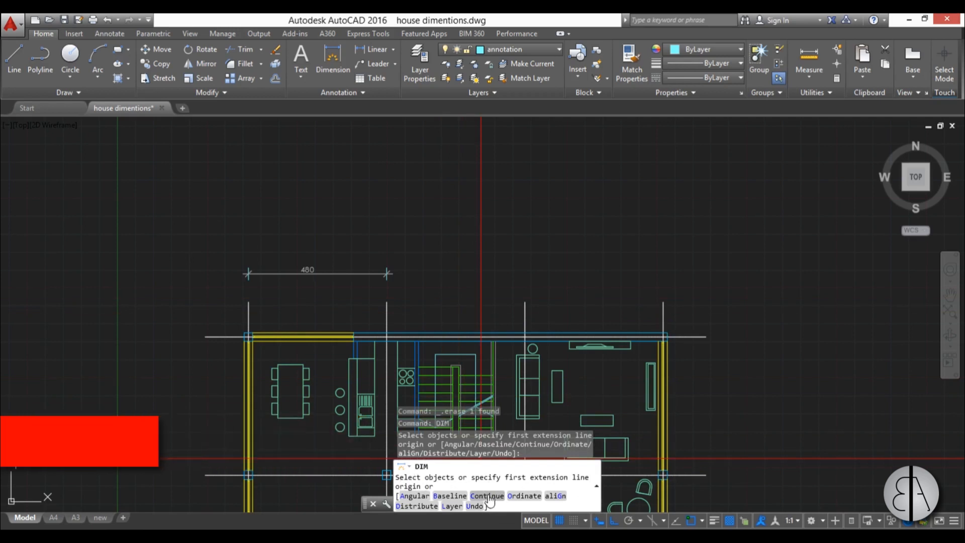
left_click(486, 495)
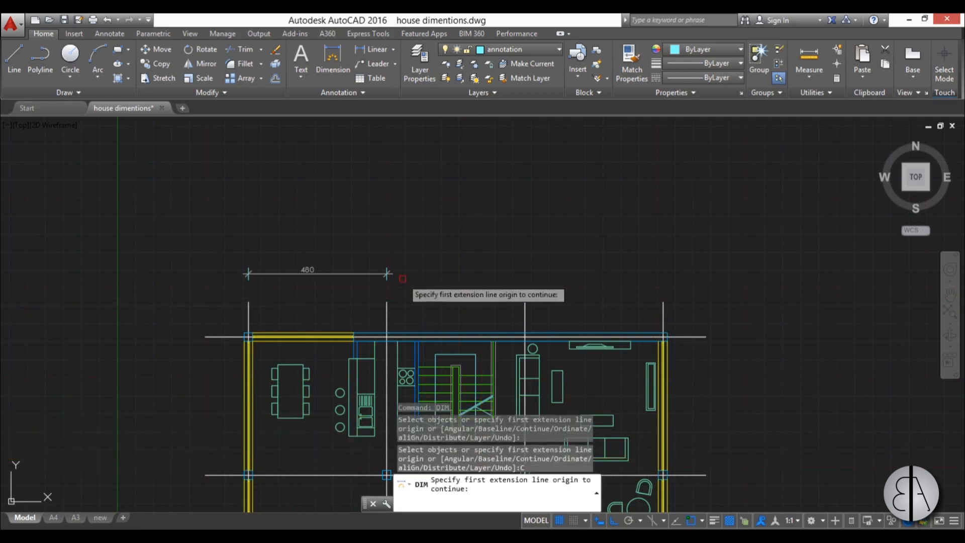
left_click(387, 274)
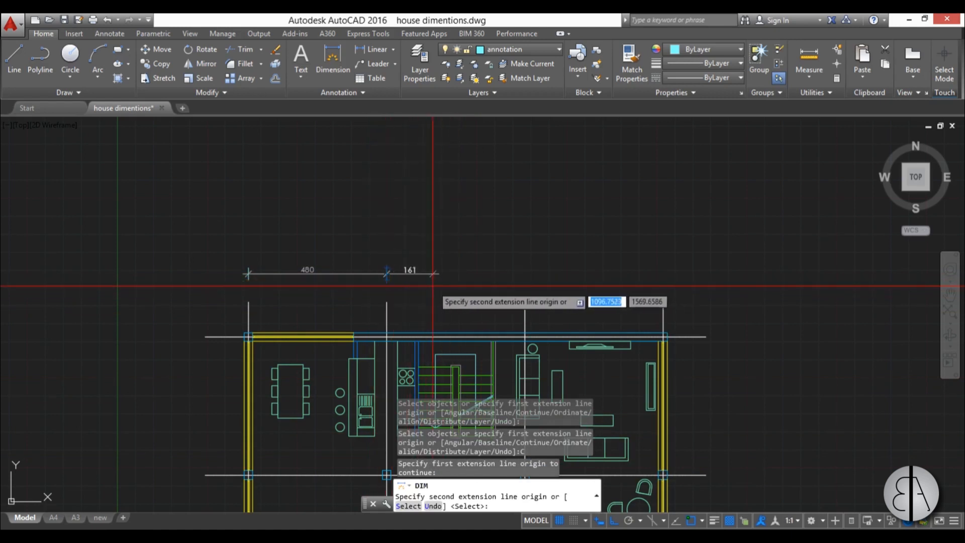
mouse_move(428, 271)
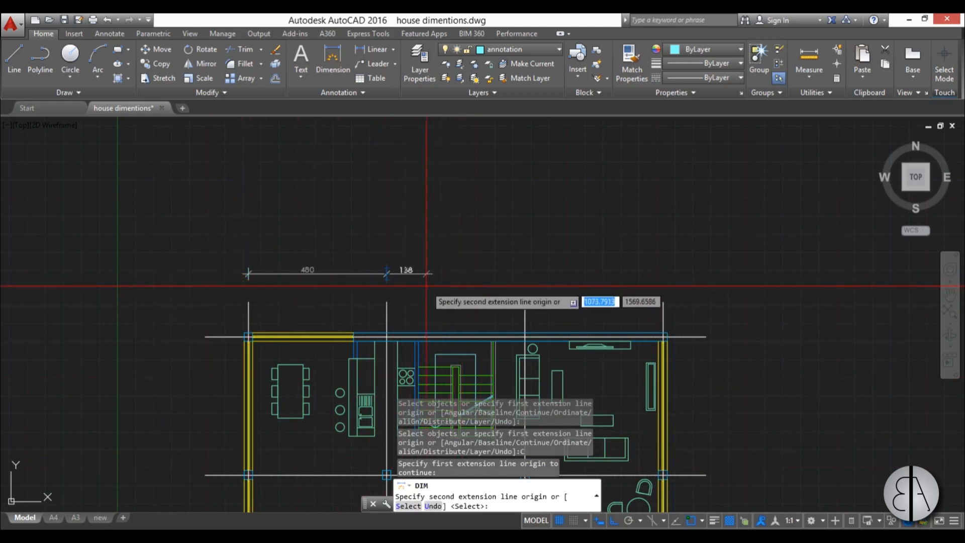
left_click(525, 274)
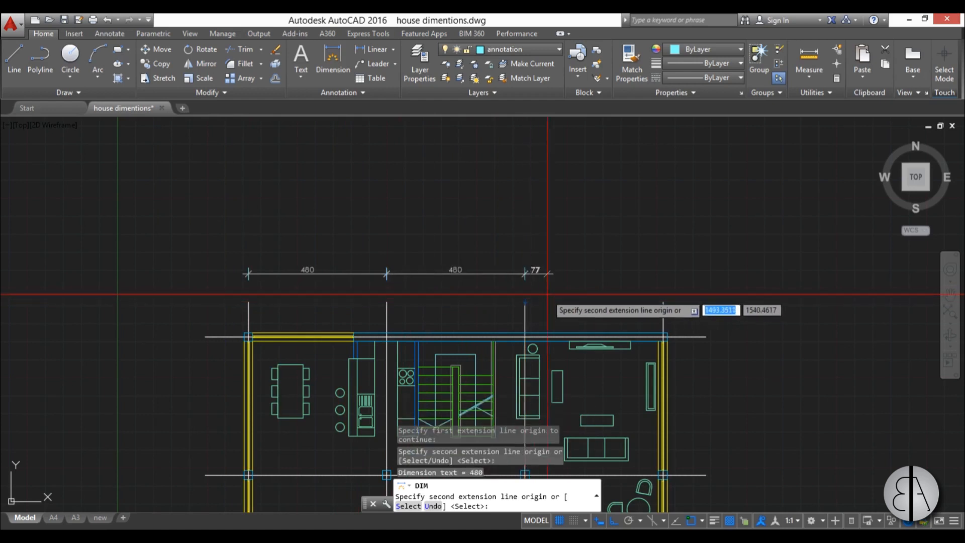
left_click(706, 337)
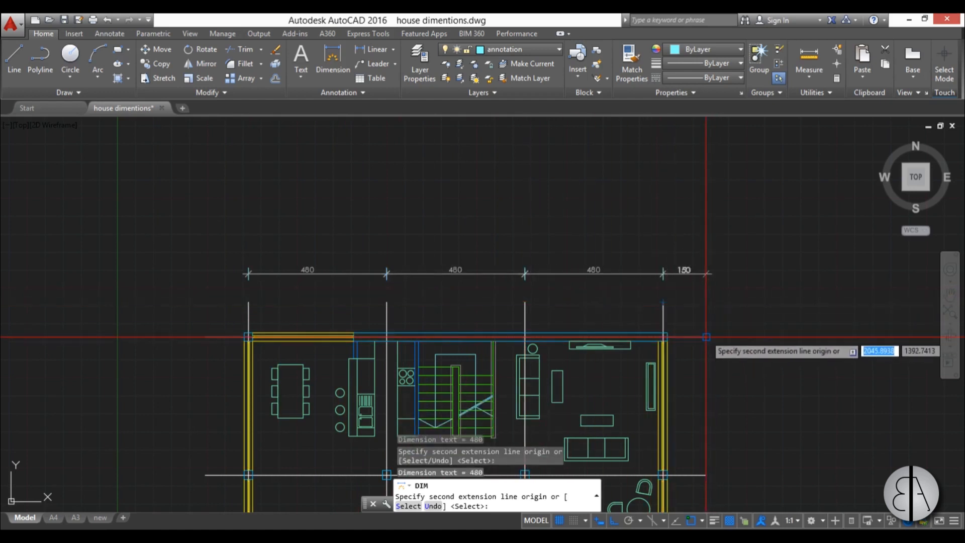
key("Escape")
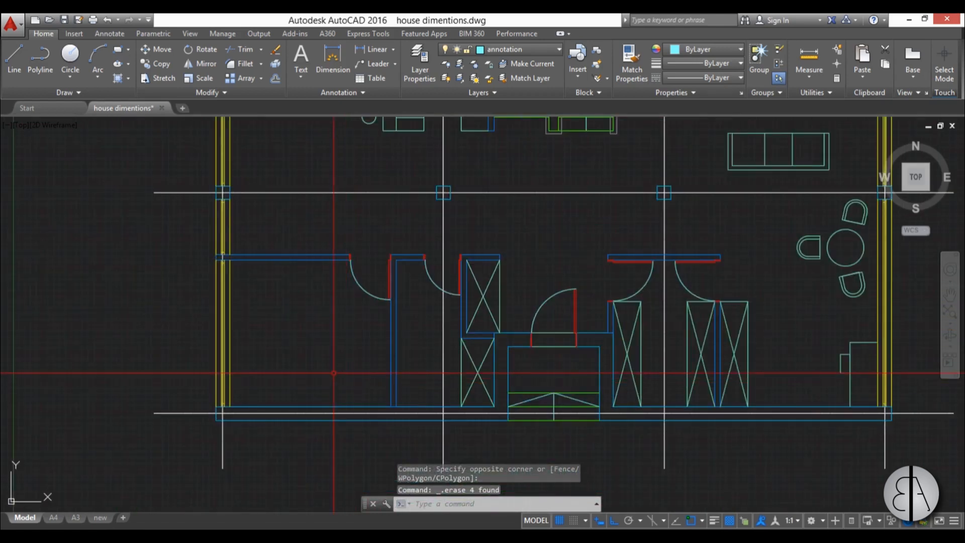
- Zoom into the lower rooms and begin typing the dimension command
scroll("down", 3)
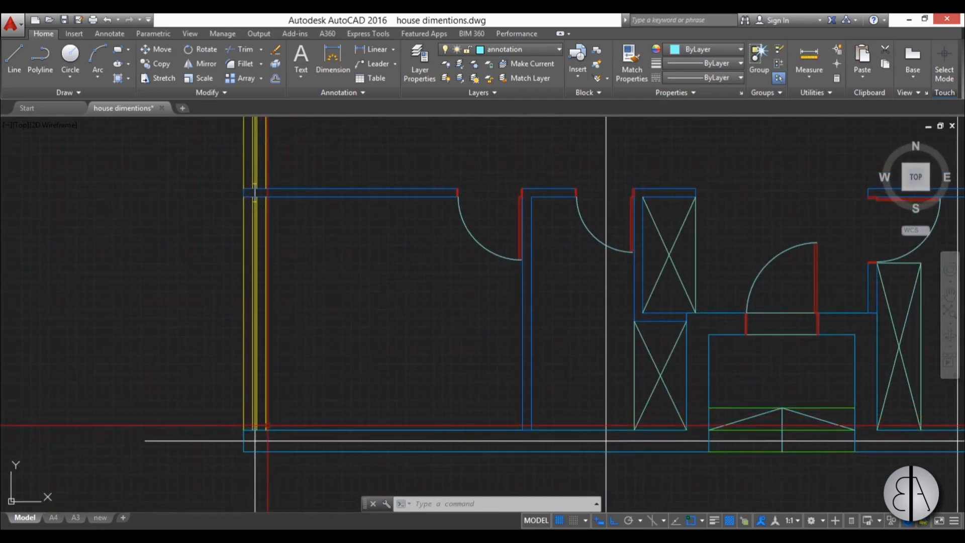
type("di")
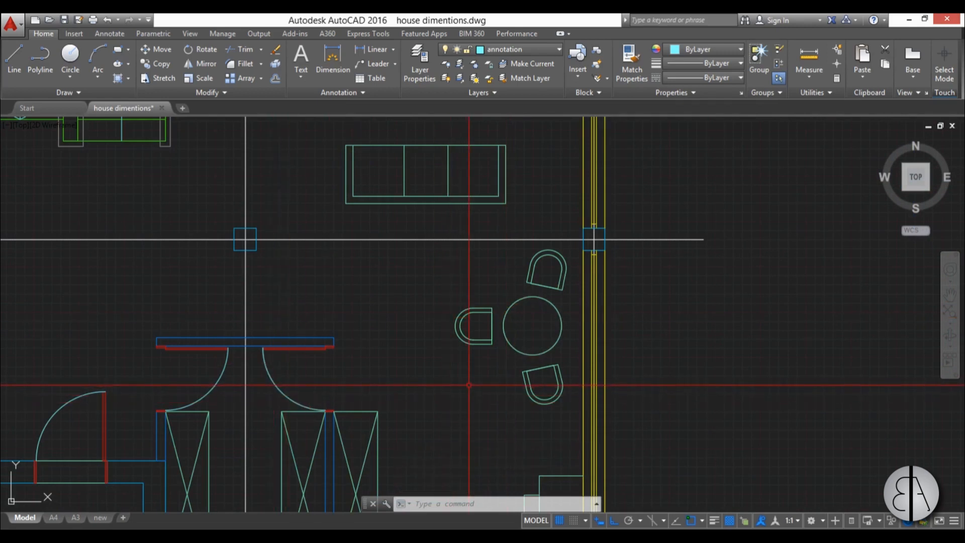
- Dimension the round table circle, placing the Ø80 diameter text beside the table
type("DIM")
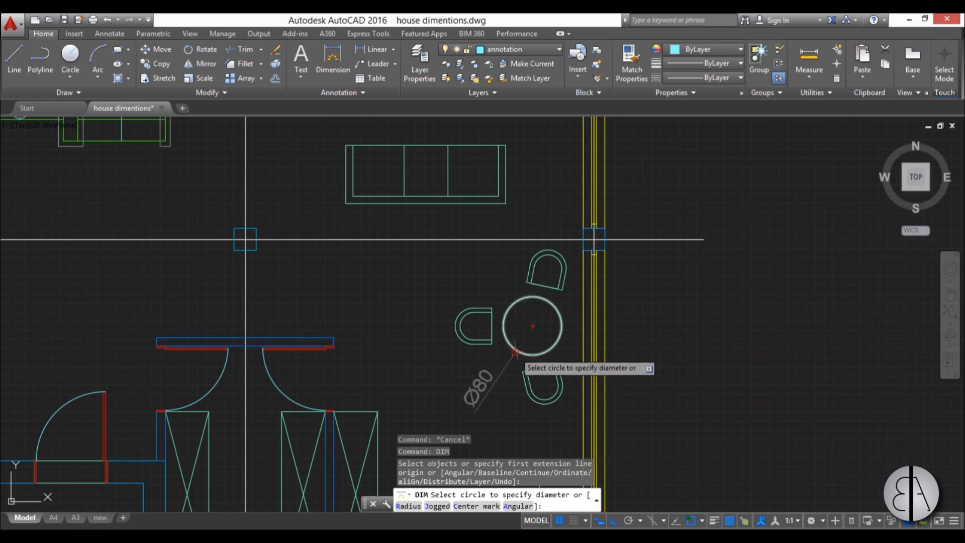
left_click(533, 326)
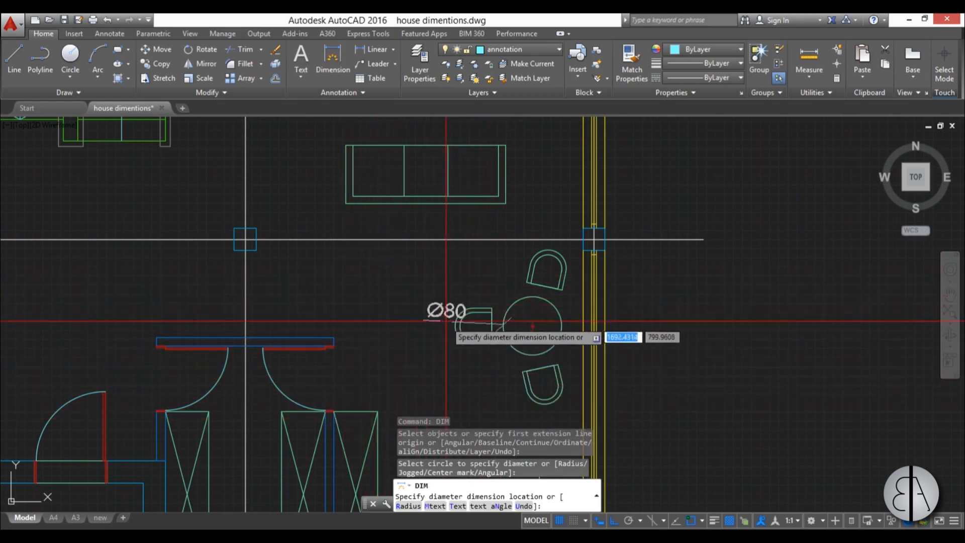
left_click(486, 351)
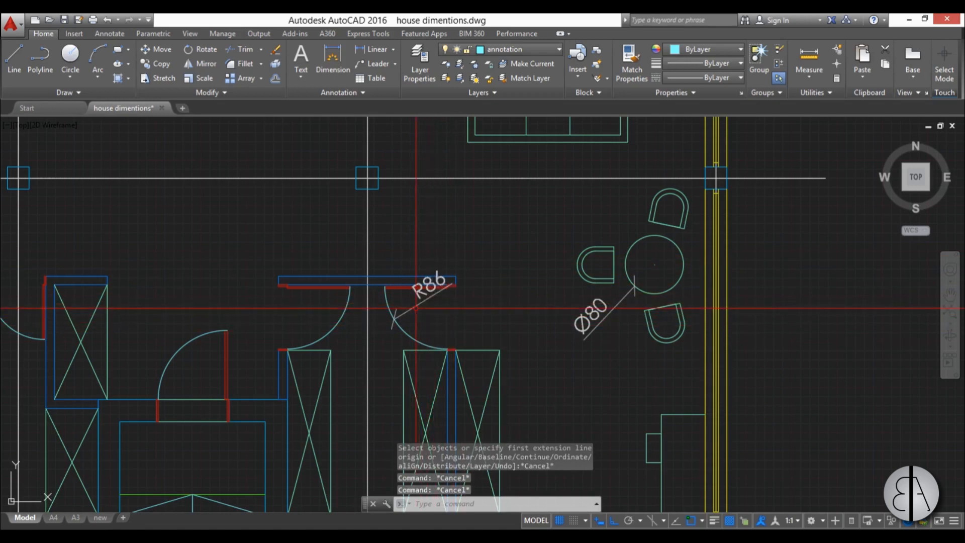
- Zoom out from the round table and door swing area
scroll("down", 3)
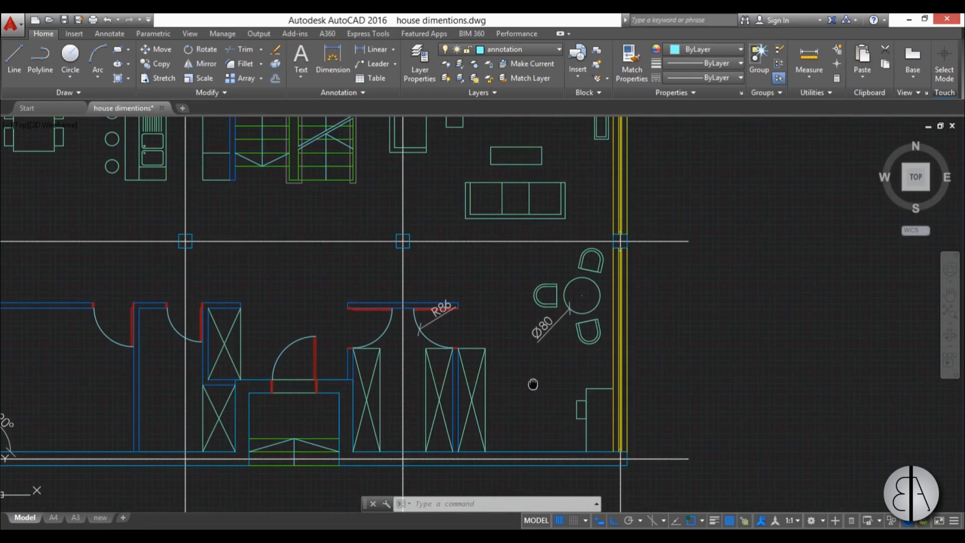
- Dimension 450 from the dining room's outer wall to the first gridline, then select it
scroll("down", 3)
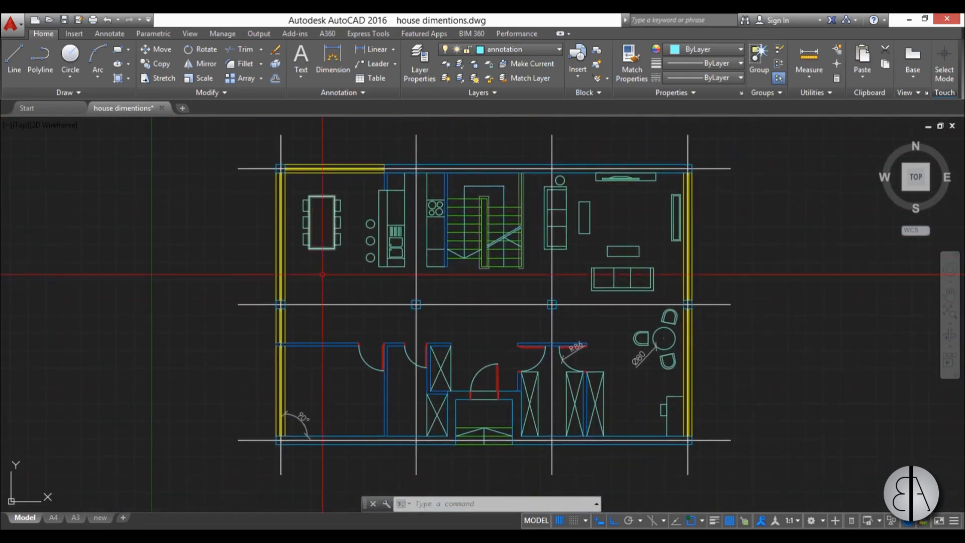
type("dim")
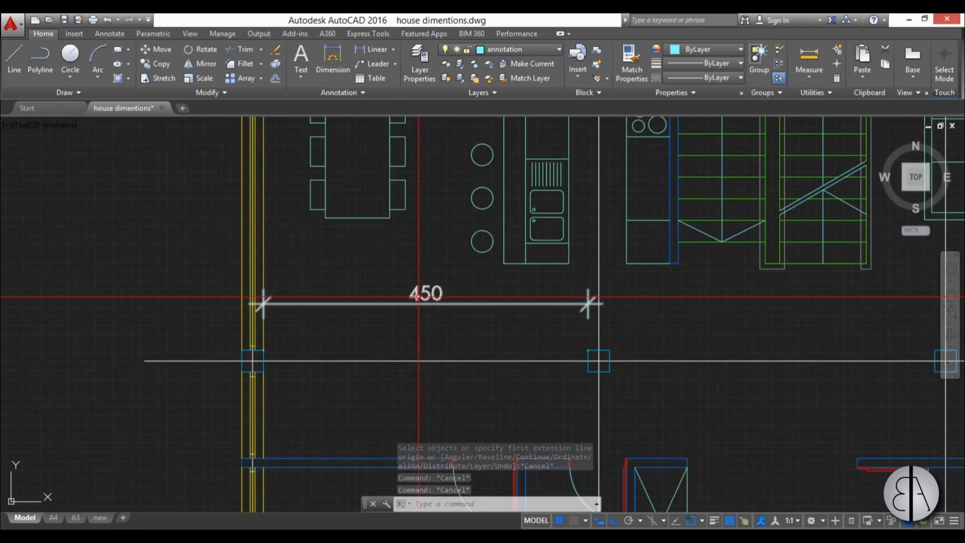
left_click(424, 304)
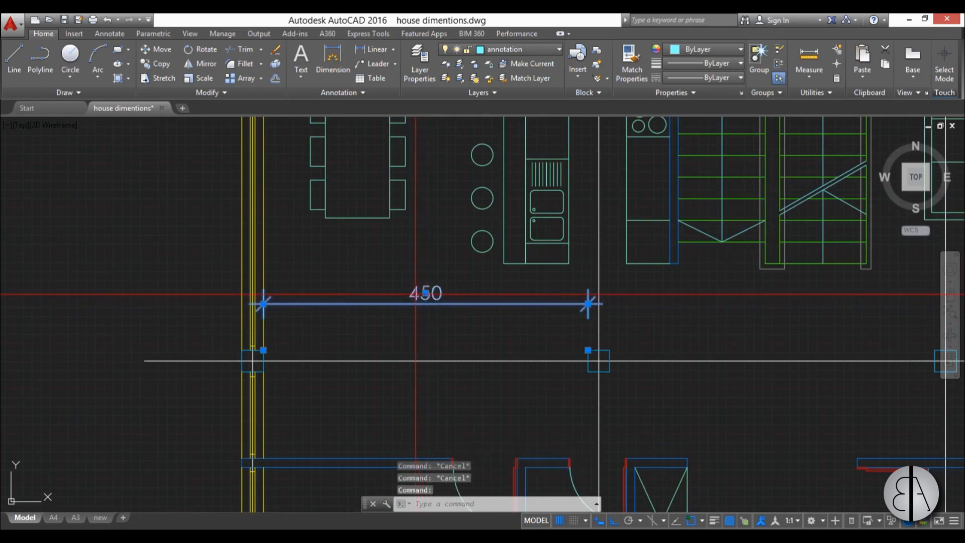
- Edit the dining room dimension text, overwriting the measured value with 'min 400'
double_click(425, 293)
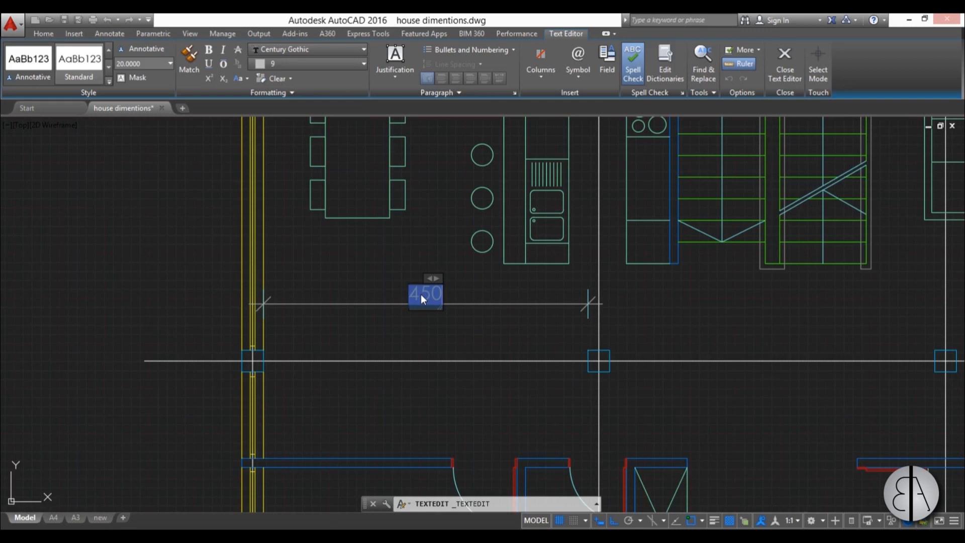
type("444")
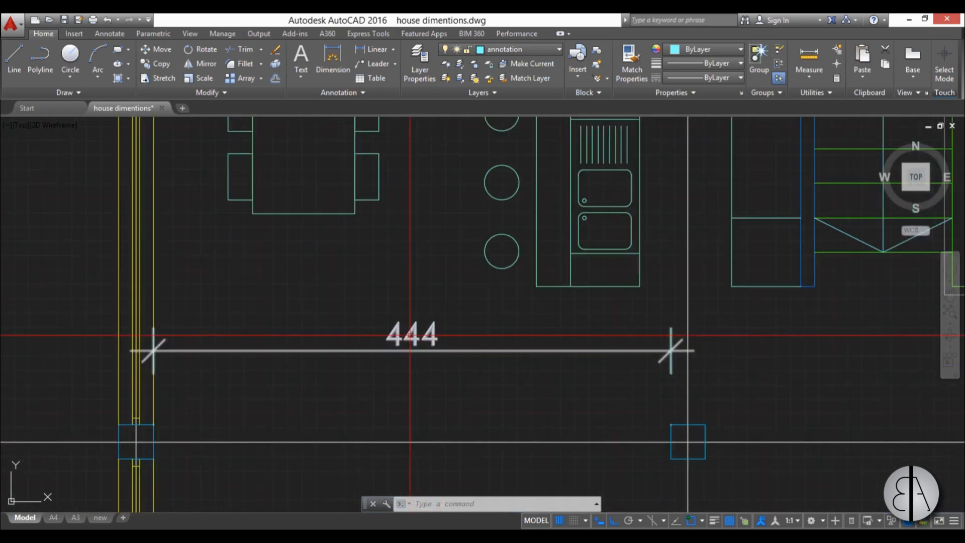
double_click(411, 334)
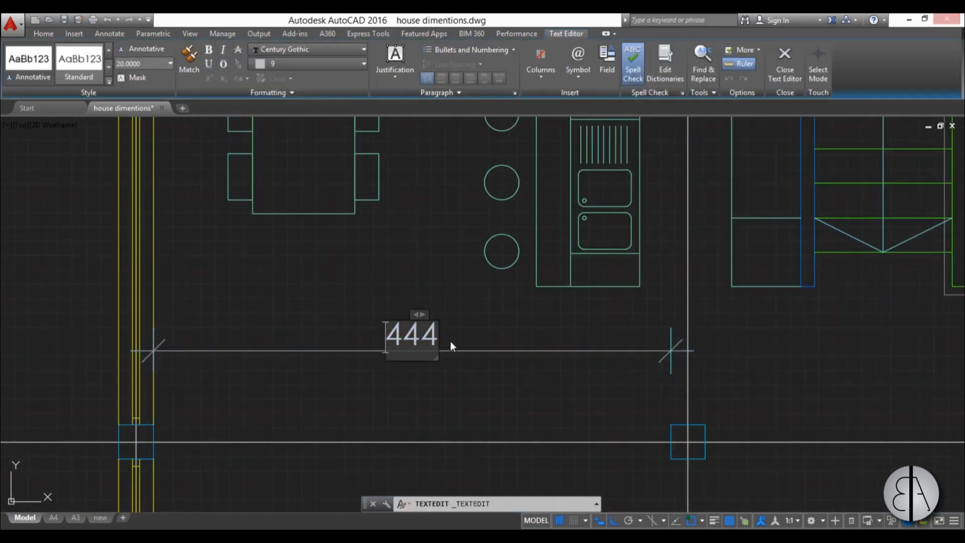
type("mi")
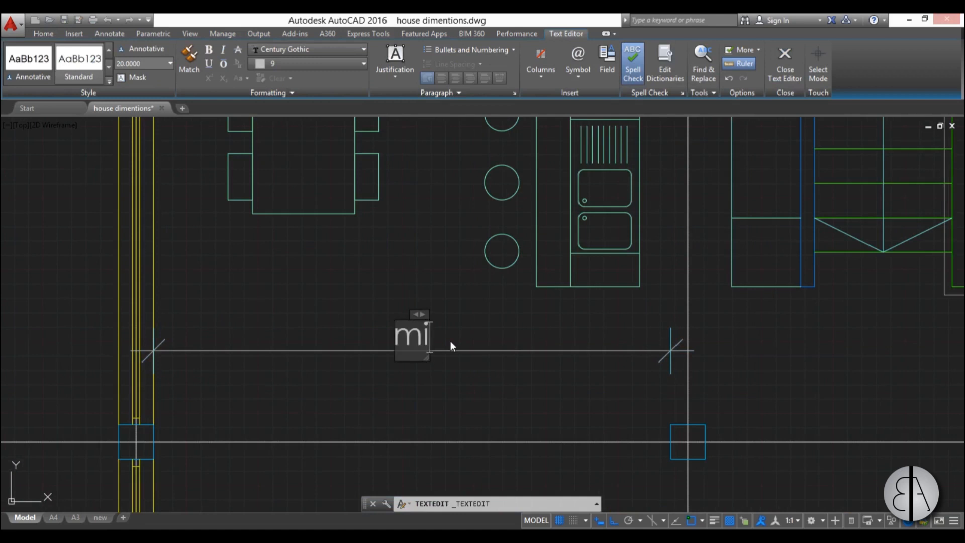
type("n")
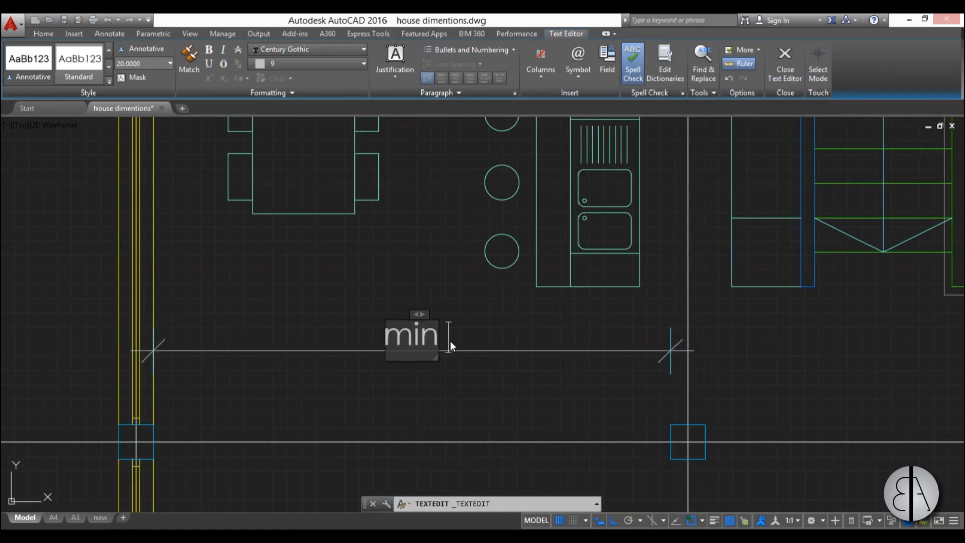
type("400")
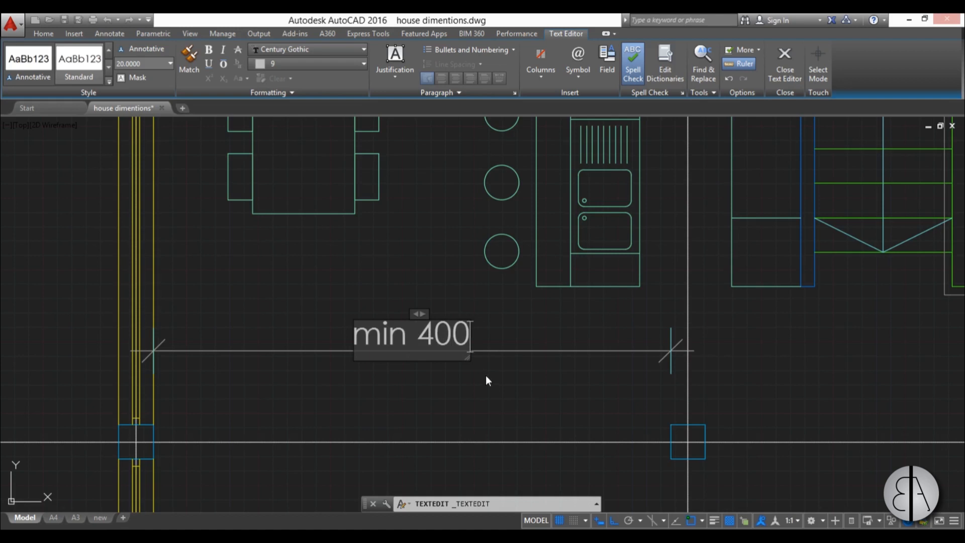